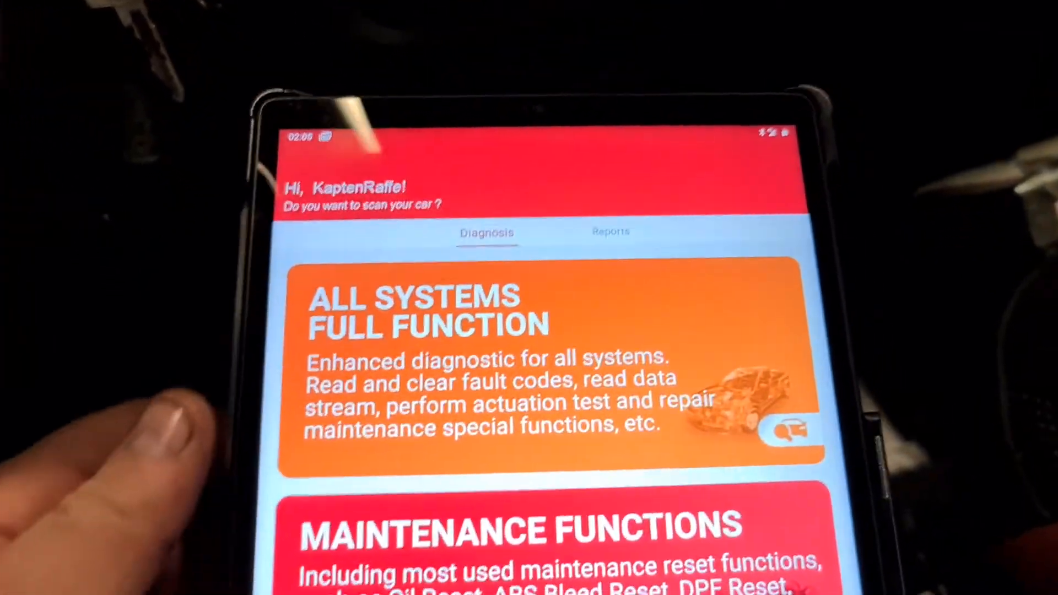
Scroll the manual brand list after automatic VIN identification fails.
scroll("down", 3)
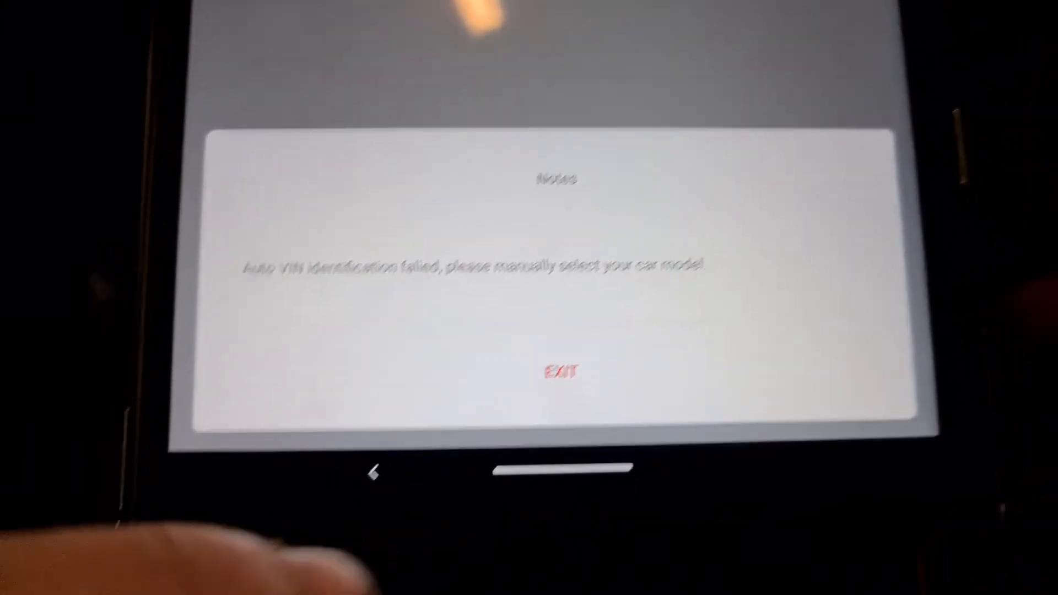
Dismiss the failed vehicle identification Notes dialog with EXIT.
left_click(557, 371)
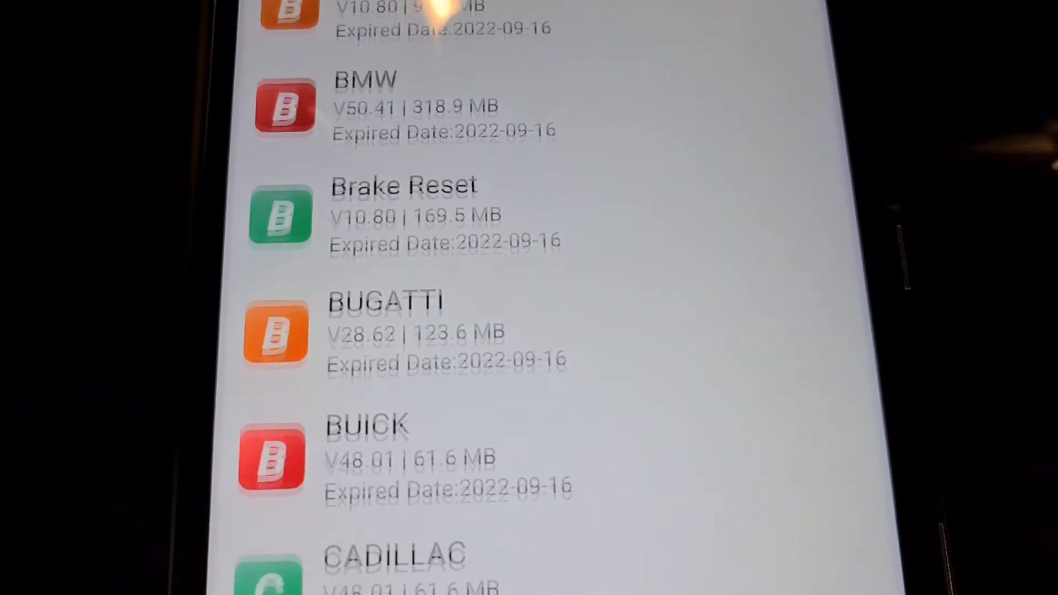
Scroll the installed software makes from BMW down to Toyota and Vauxhall.
scroll("down", 3)
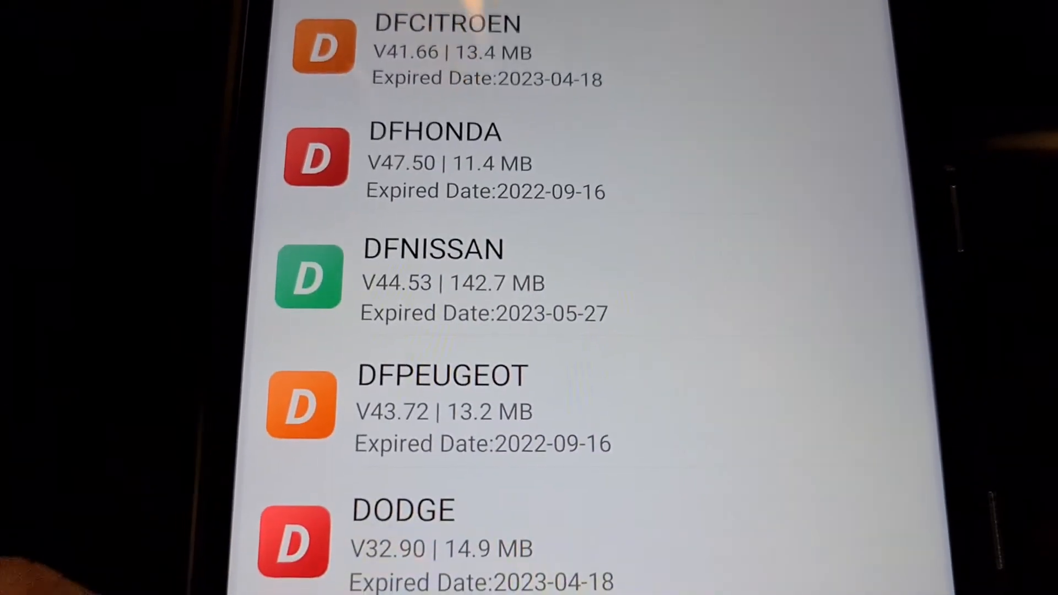
scroll("down", 3)
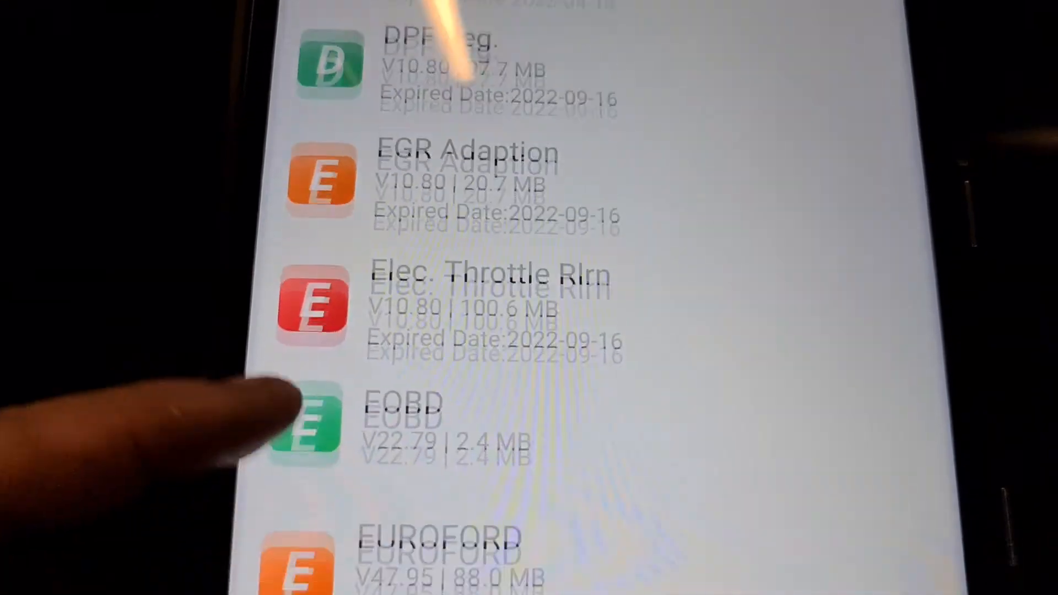
scroll("up", 3)
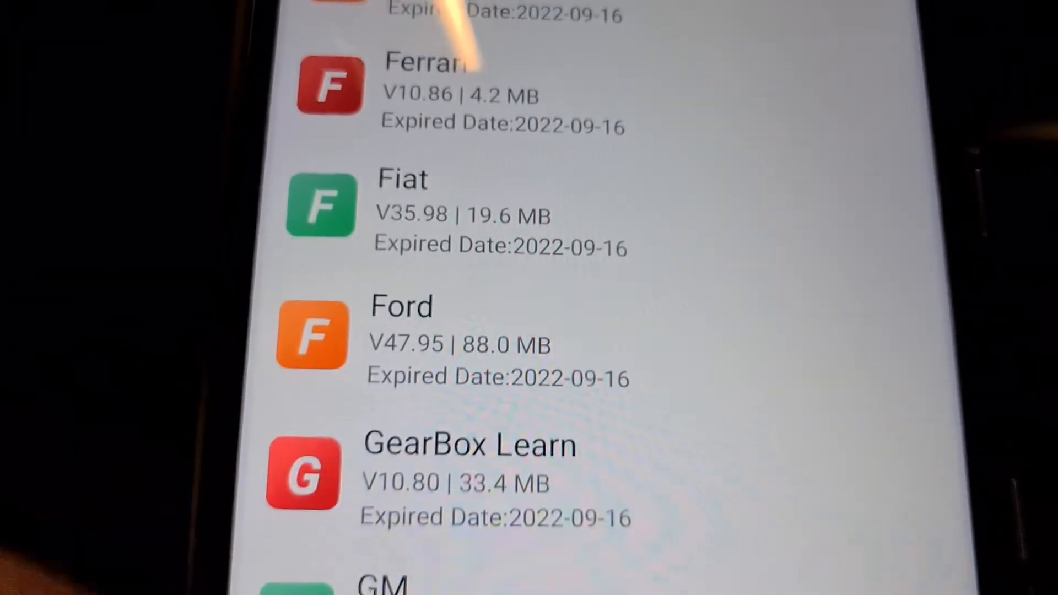
scroll("down", 3)
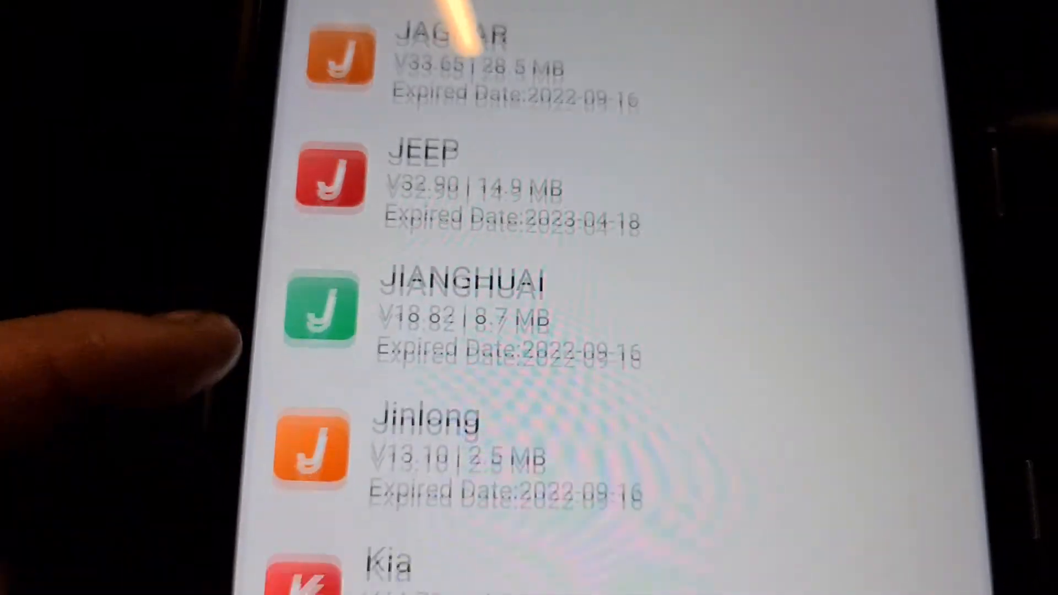
scroll("up", 3)
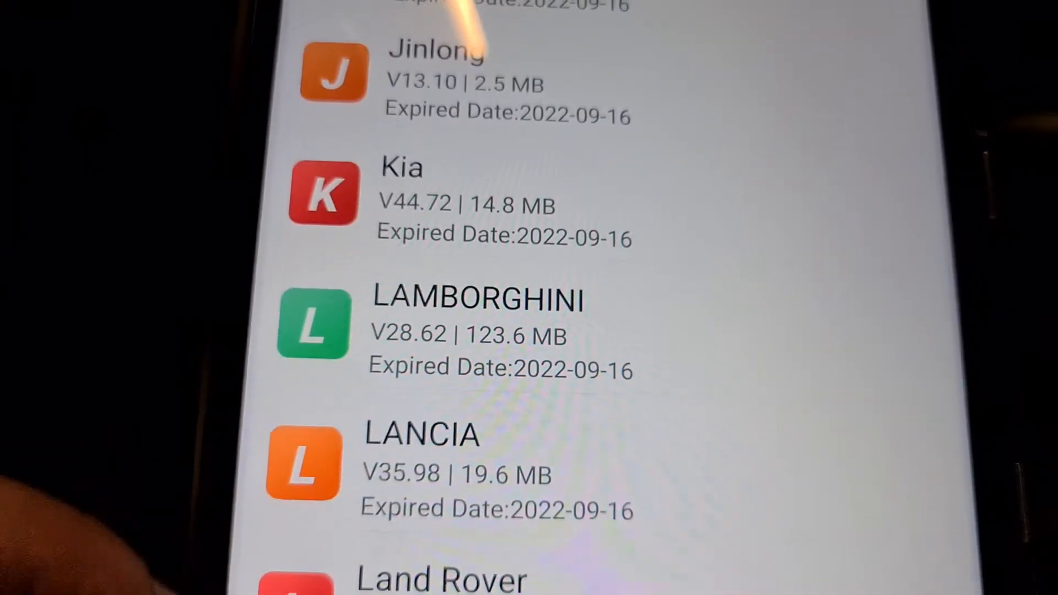
scroll("down", 3)
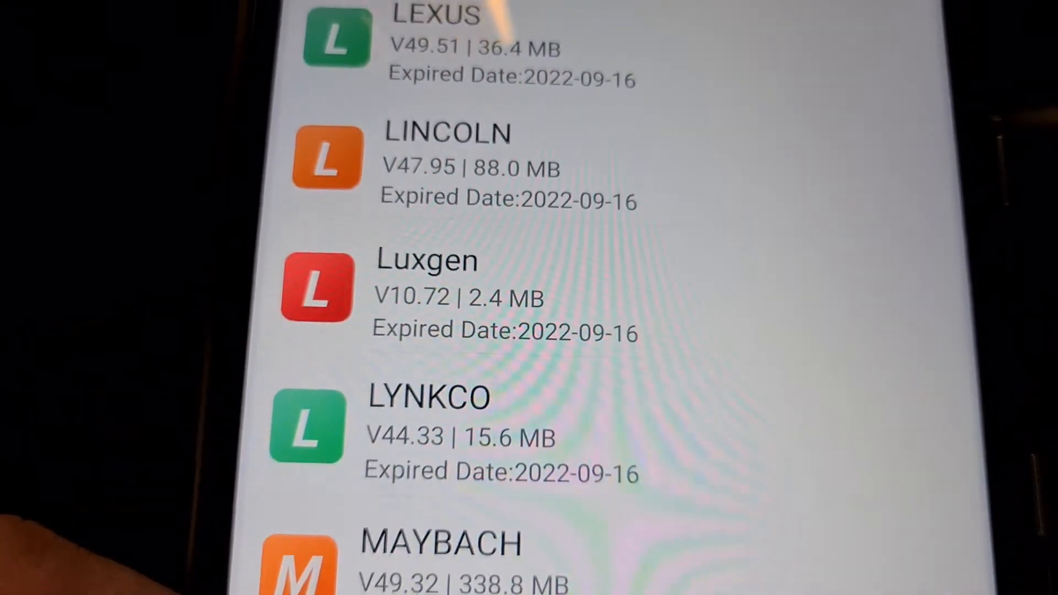
scroll("down", 3)
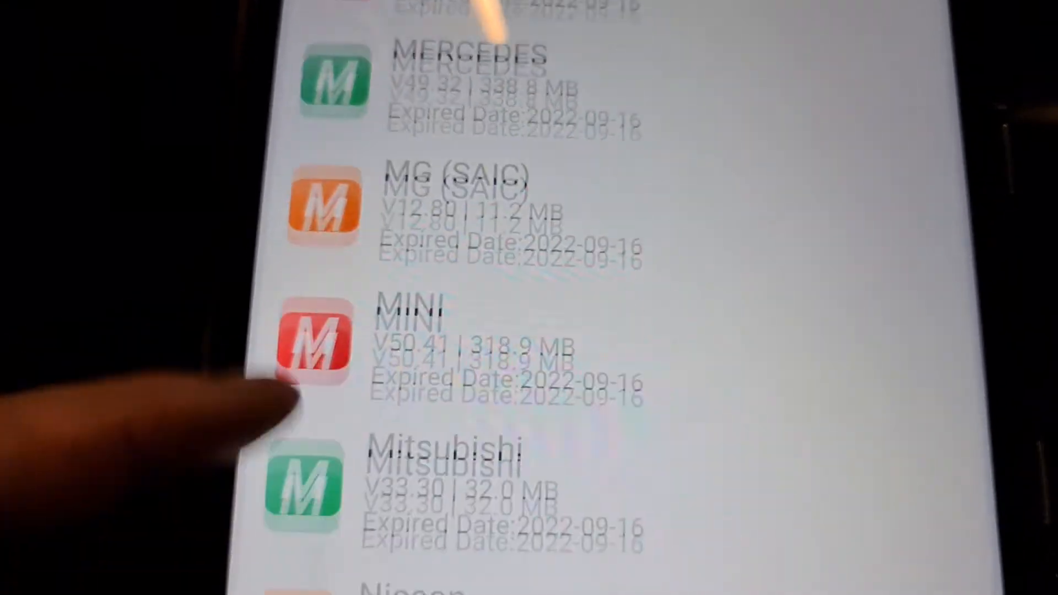
scroll("down", 3)
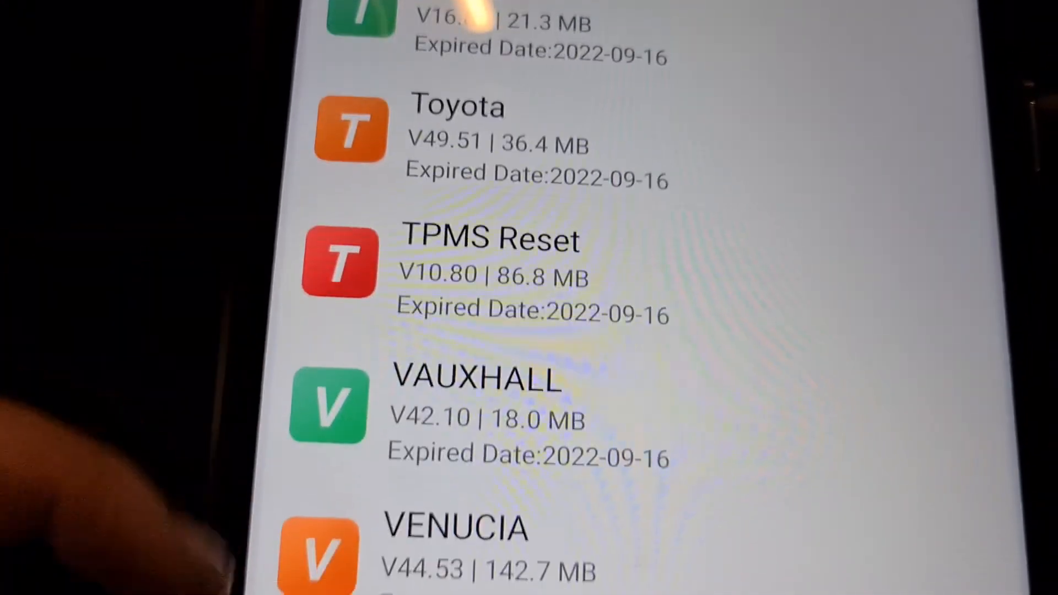
scroll("down", 3)
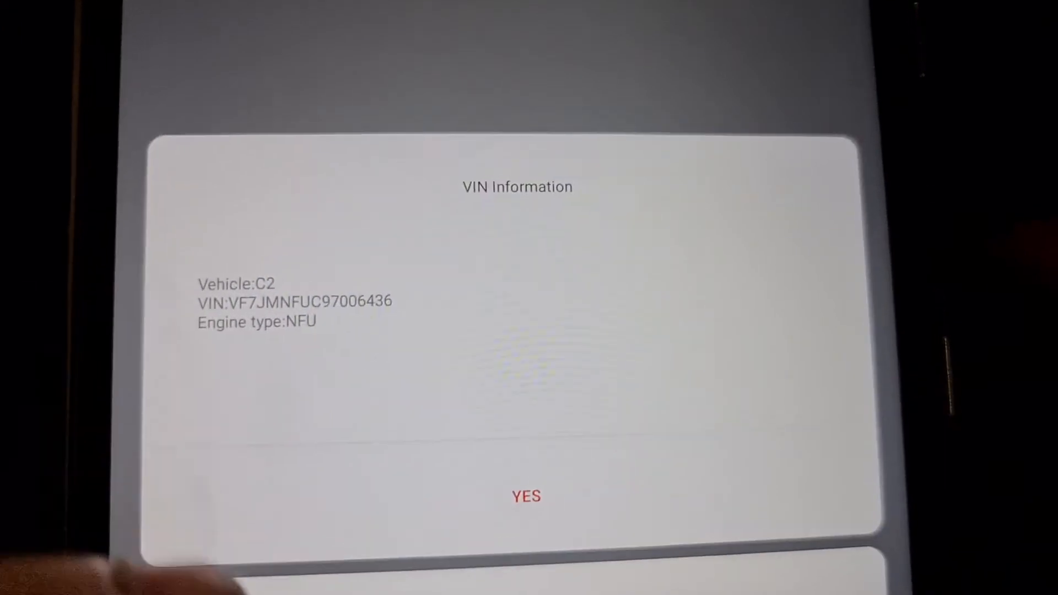
Accept the identified C2 on the VIN Information dialog and choose Automatically Search.
left_click(527, 496)
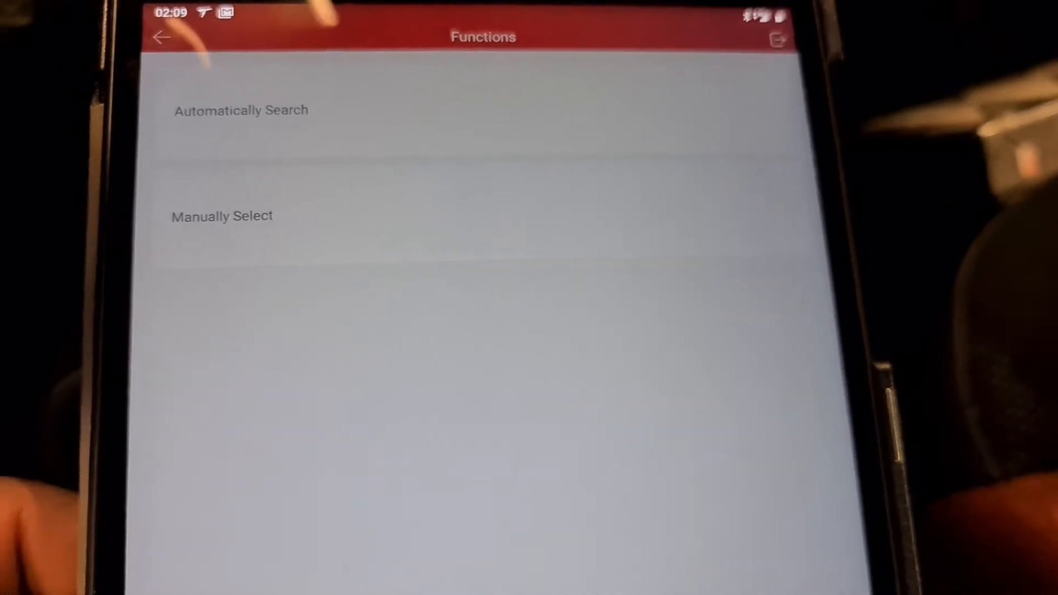
left_click(240, 110)
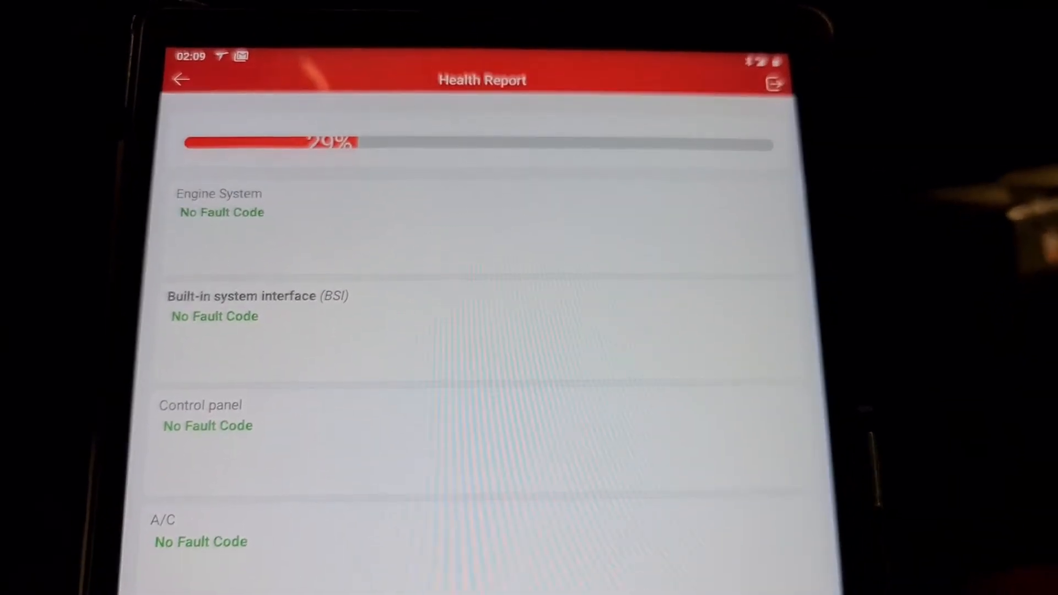
Scroll the health report results to the radio and steering-wheel switch modules showing fault codes.
scroll("down", 3)
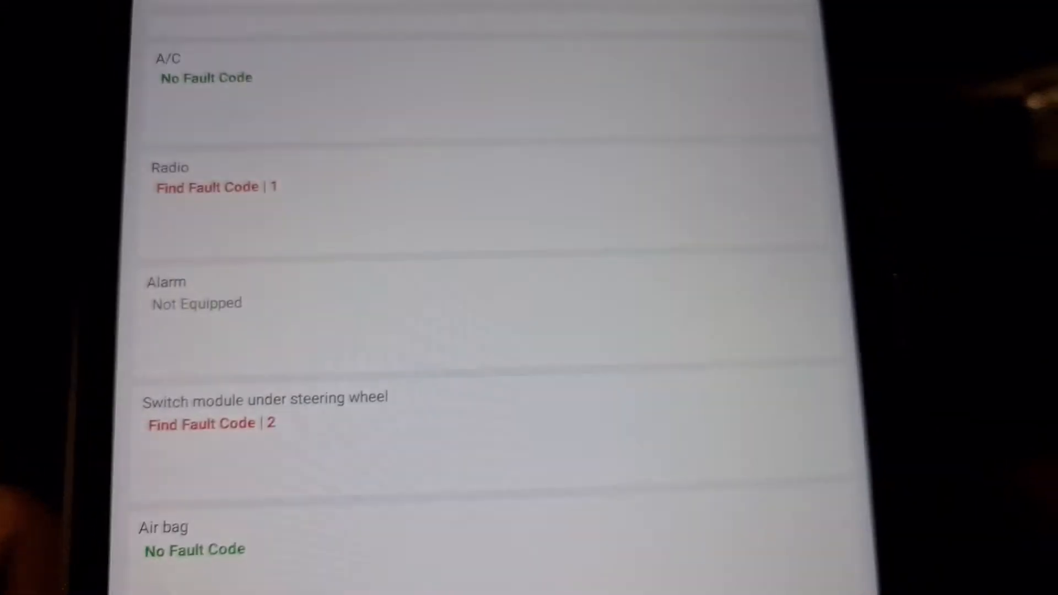
scroll("down", 3)
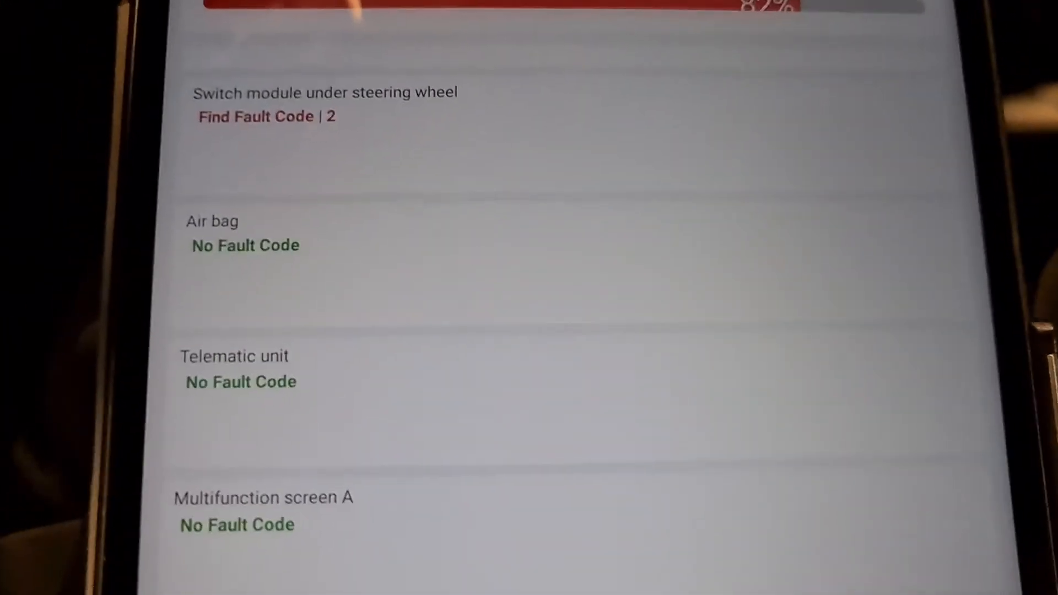
scroll("down", 3)
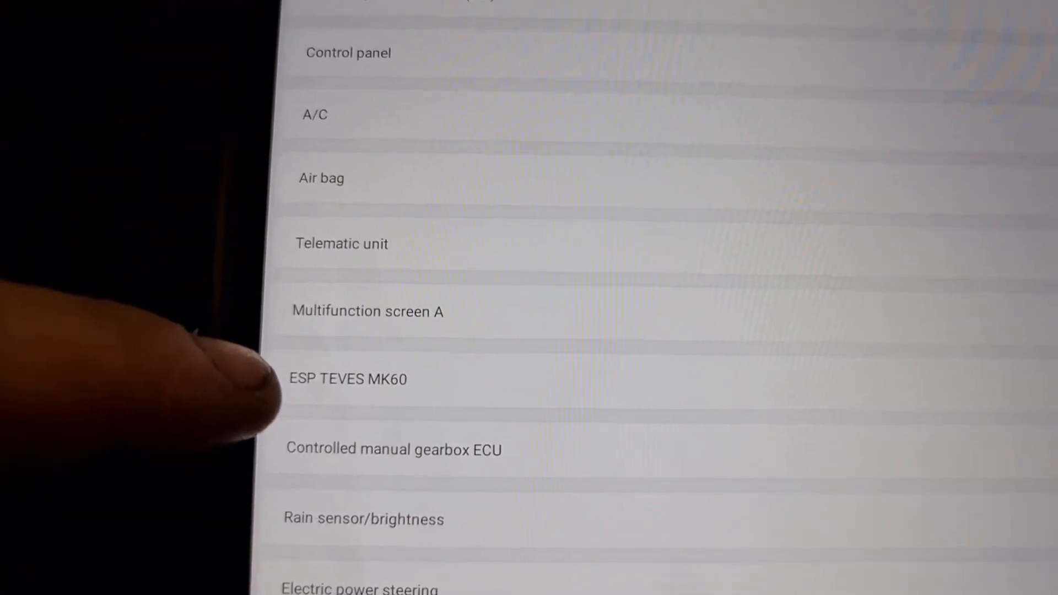
Select ESP TEVES MK60 from the vehicle system list.
left_click(347, 378)
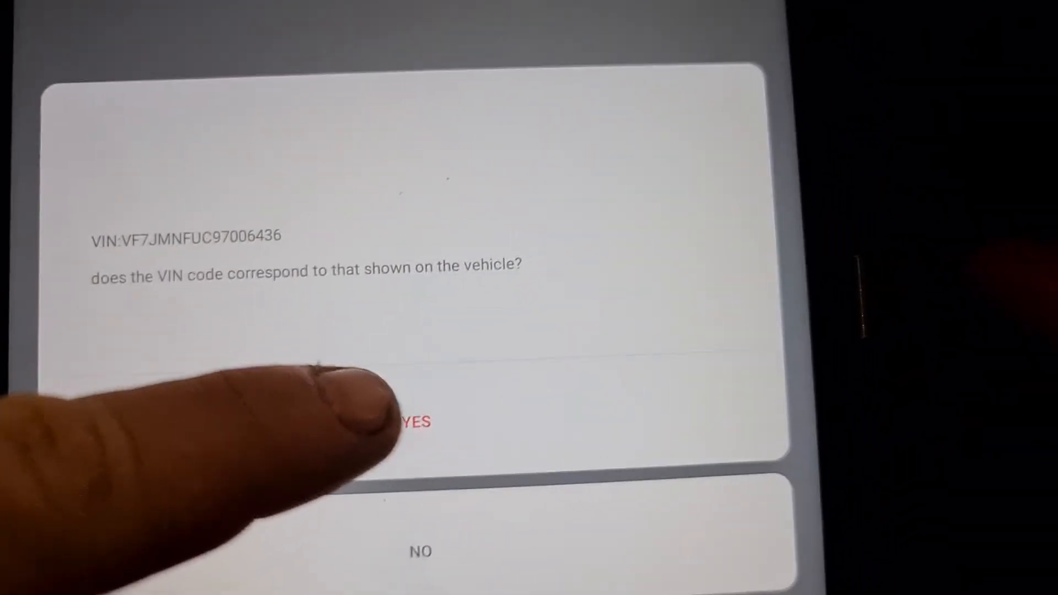
Confirm the VIN matches the vehicle and accept the model-mismatch warning with YES.
left_click(420, 422)
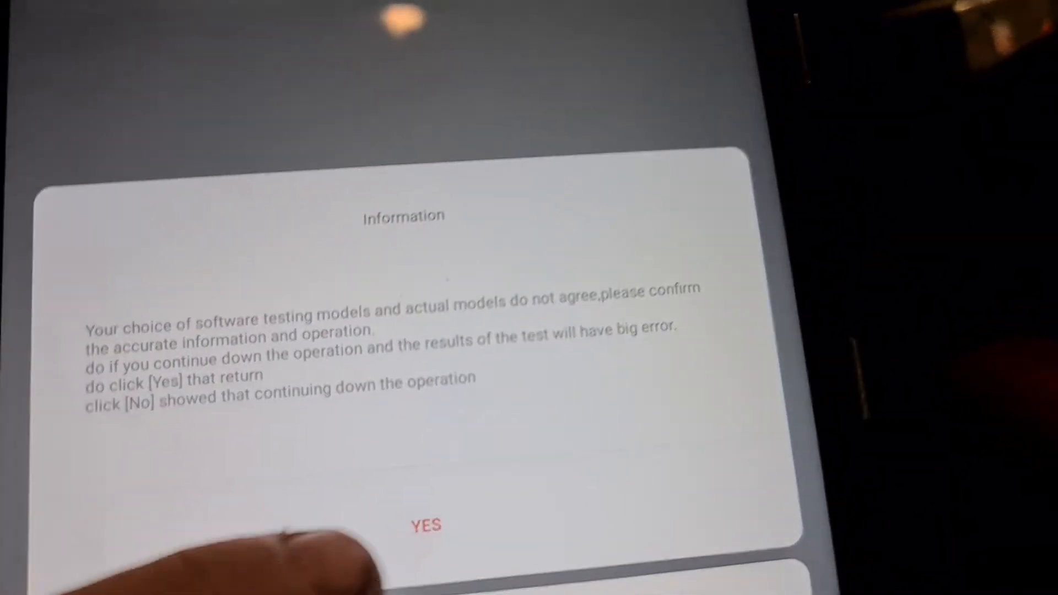
left_click(423, 525)
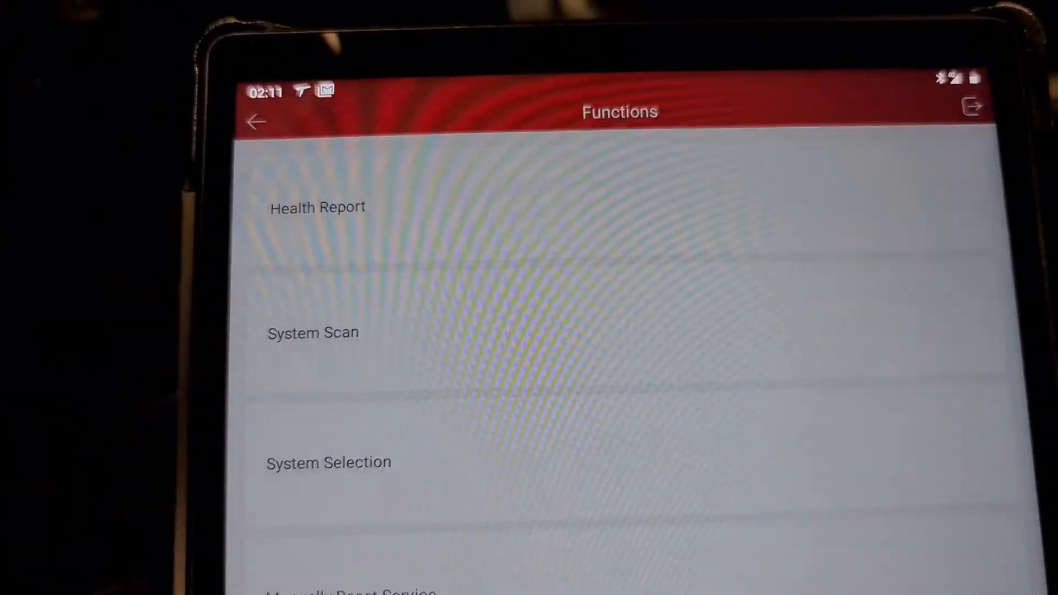
Run System Scan and scroll the results showing the anti-lock brake system as equipped.
left_click(312, 333)
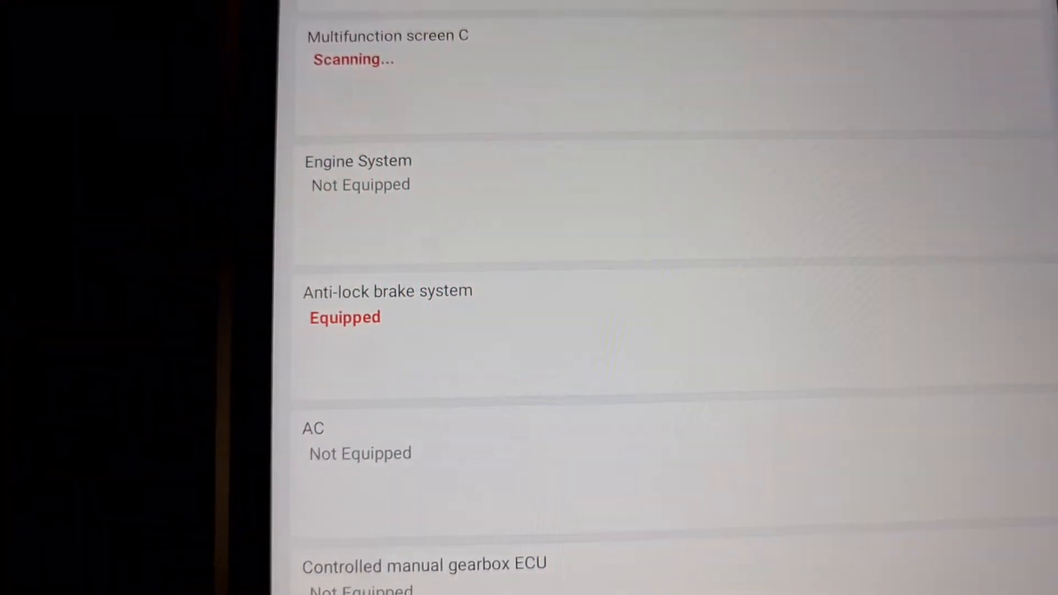
scroll("down", 3)
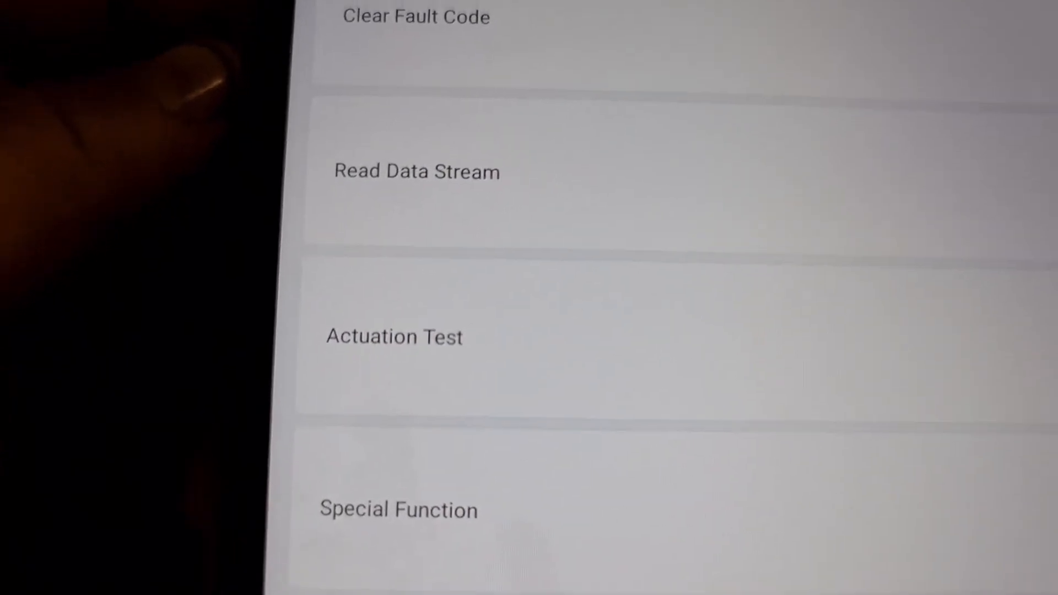
Scroll the actuation test list for the recirculation pump and wheel solenoid valves.
scroll("down", 3)
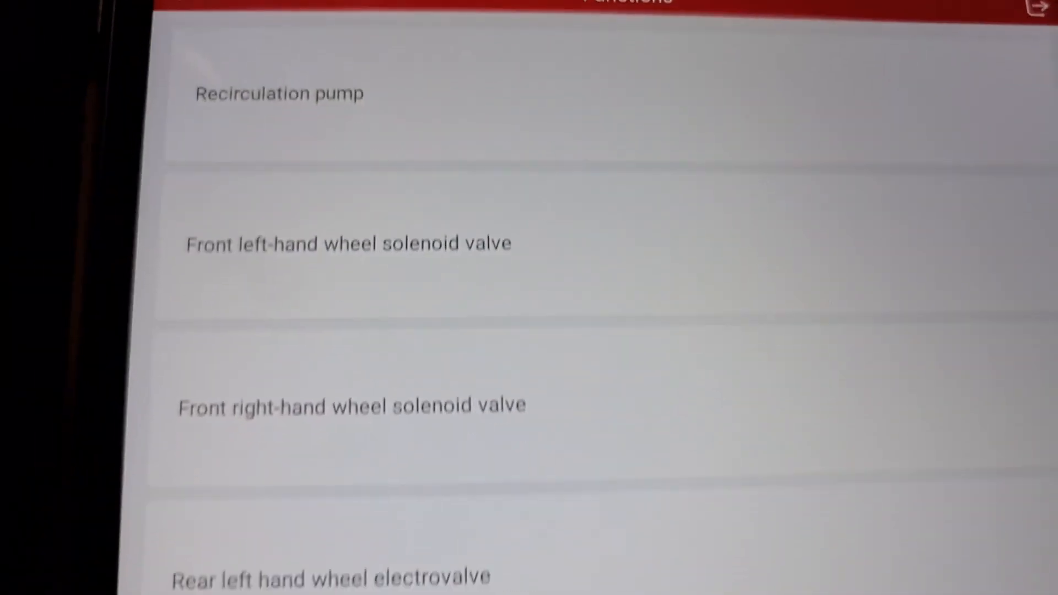
scroll("down", 3)
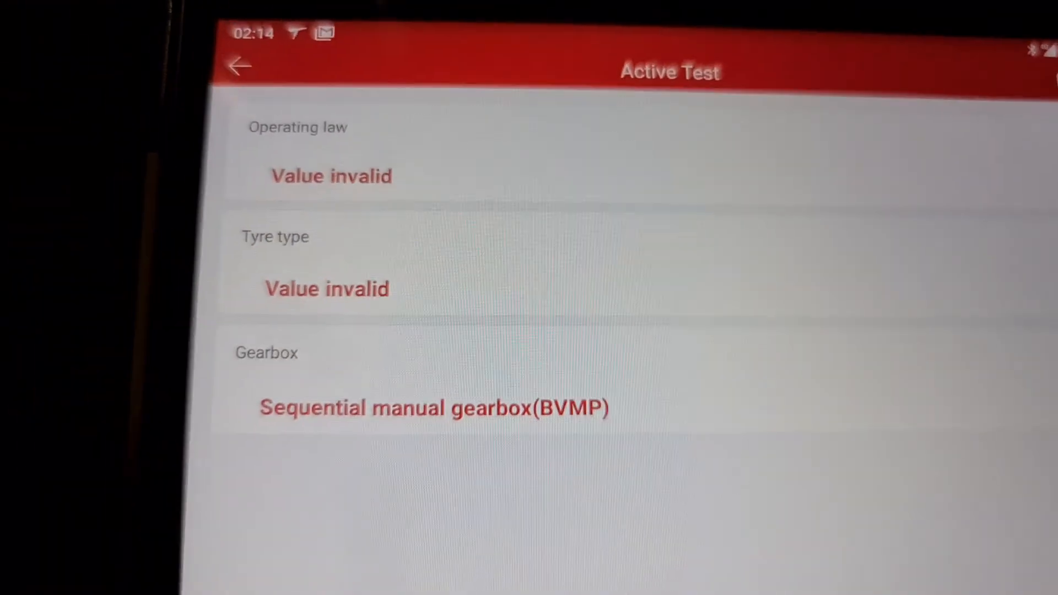
Leave the Active Test readings and show the steering wheel angle sensor calibration function.
left_click(239, 65)
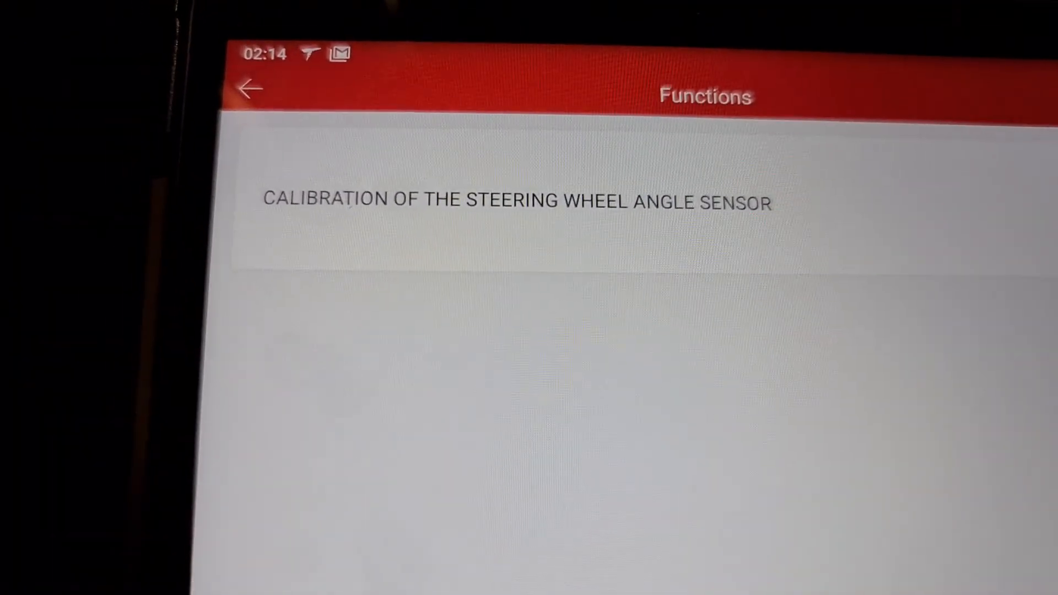